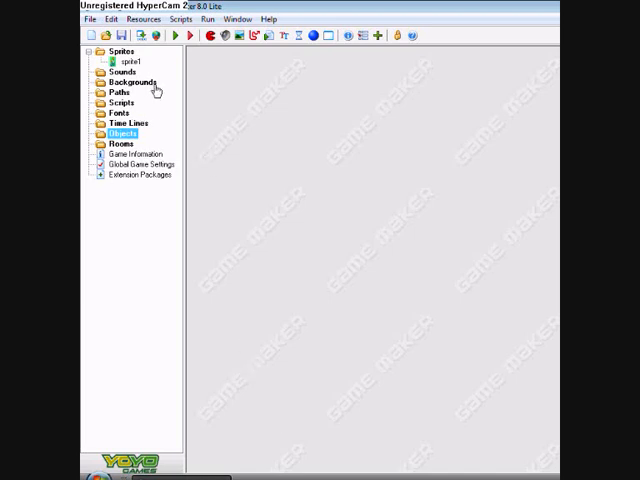
Add a new sprite resource and name it spr_player.
{"action": "left_click", "coordinate": [96, 52]}
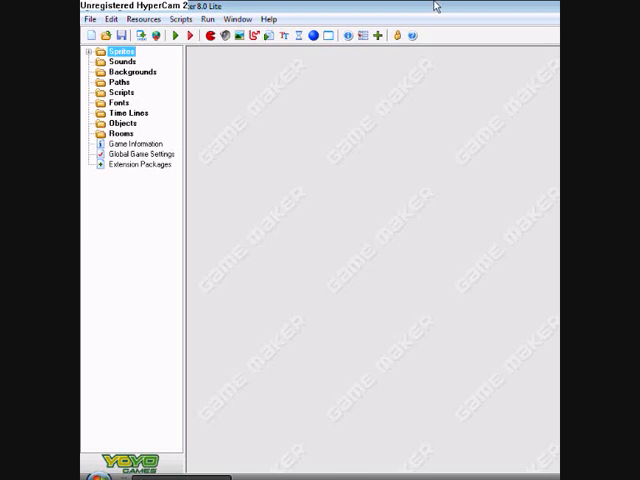
{"action": "mouse_move", "coordinate": [424, 36]}
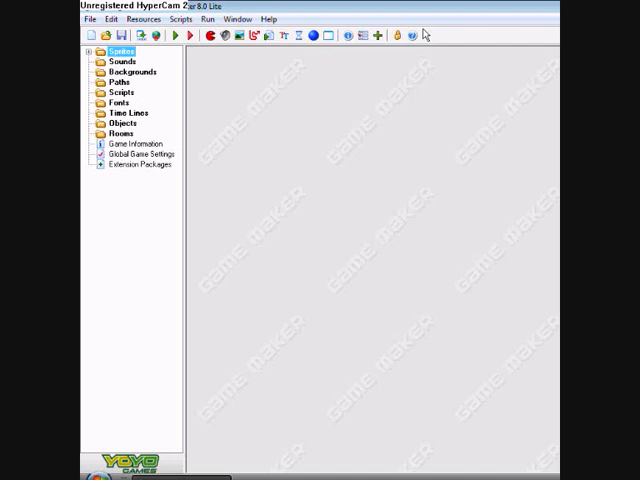
{"action": "mouse_move", "coordinate": [210, 52]}
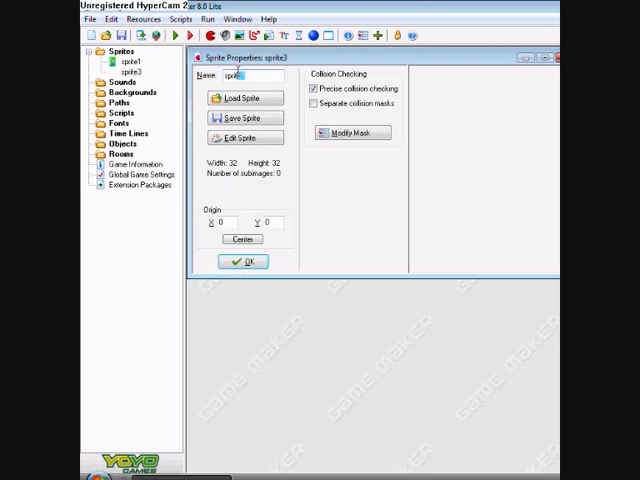
{"action": "type", "text": "spr"}
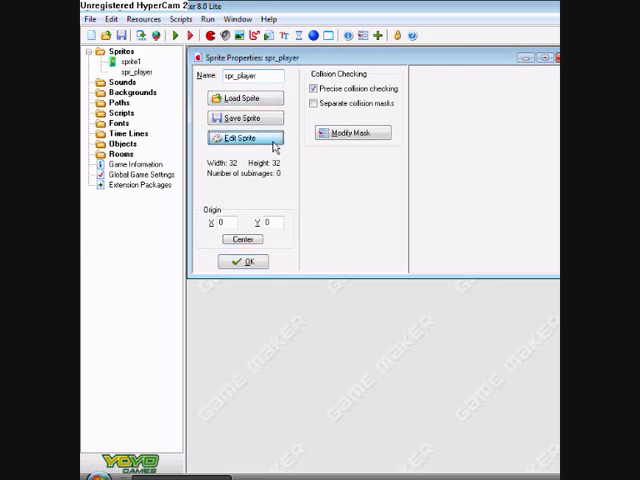
Paint frame 0 as a black square with white line marks and accept it.
{"action": "left_click", "coordinate": [244, 136]}
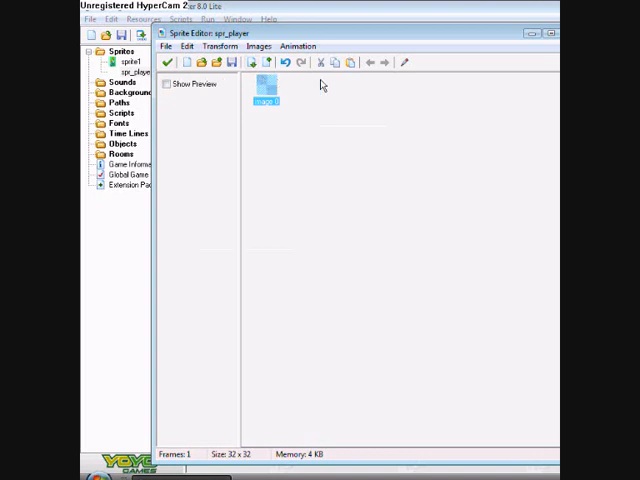
{"action": "double_click", "coordinate": [264, 90]}
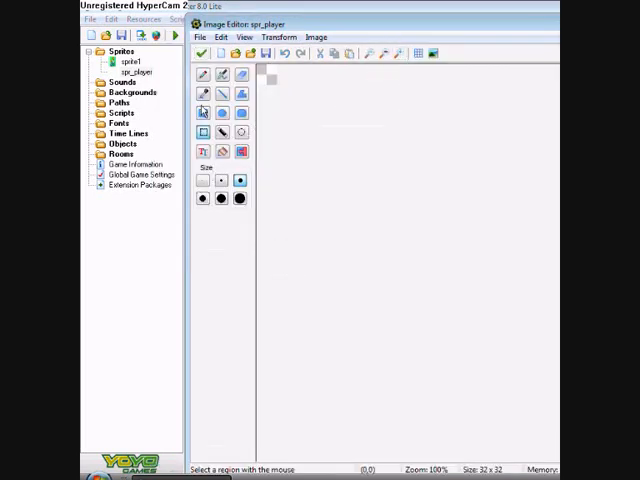
{"action": "left_click", "coordinate": [202, 112]}
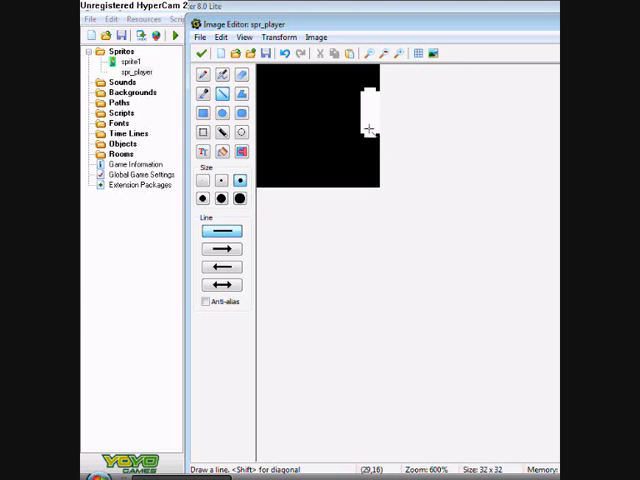
{"action": "left_click_drag", "start_coordinate": [370, 126], "coordinate": [378, 168]}
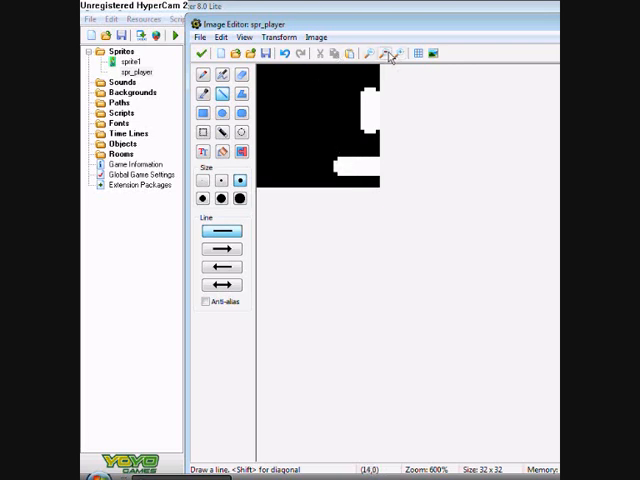
{"action": "left_click", "coordinate": [390, 52]}
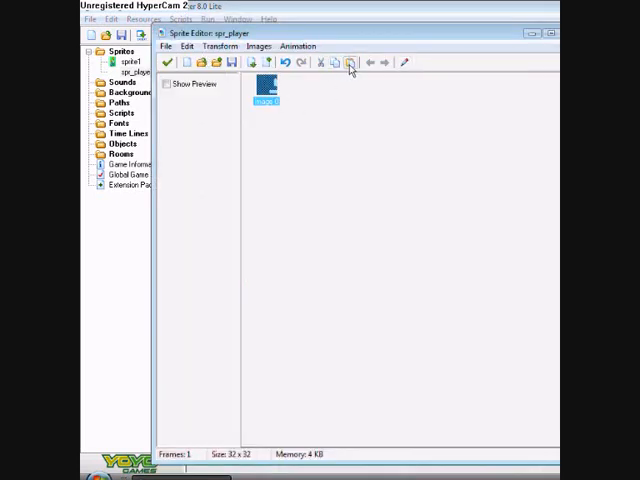
Open the second player frame in the Image Editor.
{"action": "left_click", "coordinate": [348, 62]}
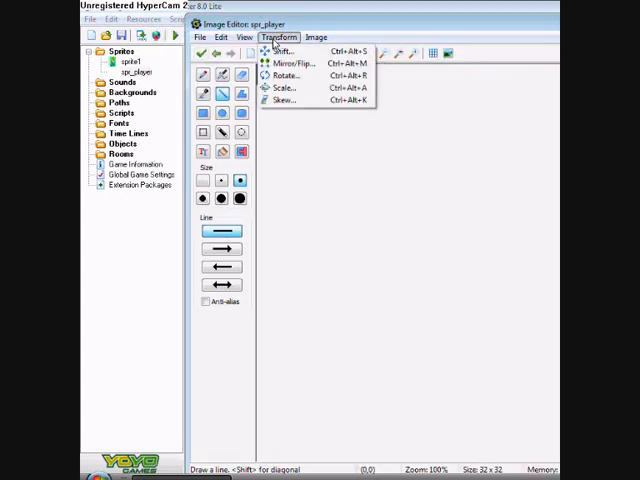
{"action": "mouse_move", "coordinate": [296, 64]}
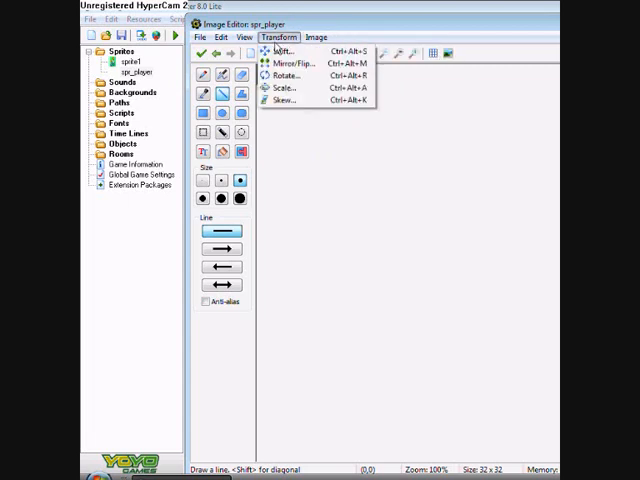
{"action": "mouse_move", "coordinate": [296, 64]}
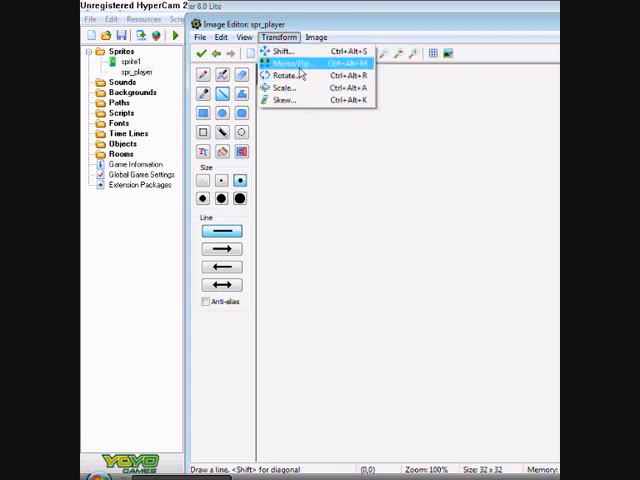
Mirror the frame horizontally via Mirror/Flip to make a left-facing copy.
{"action": "left_click", "coordinate": [290, 64]}
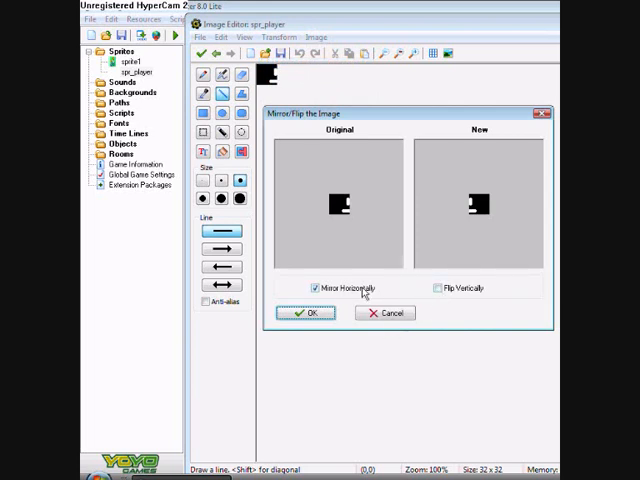
{"action": "mouse_move", "coordinate": [392, 250]}
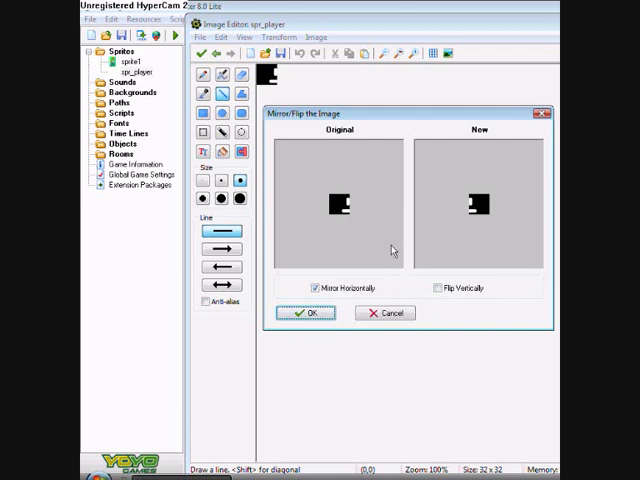
{"action": "left_click", "coordinate": [312, 288]}
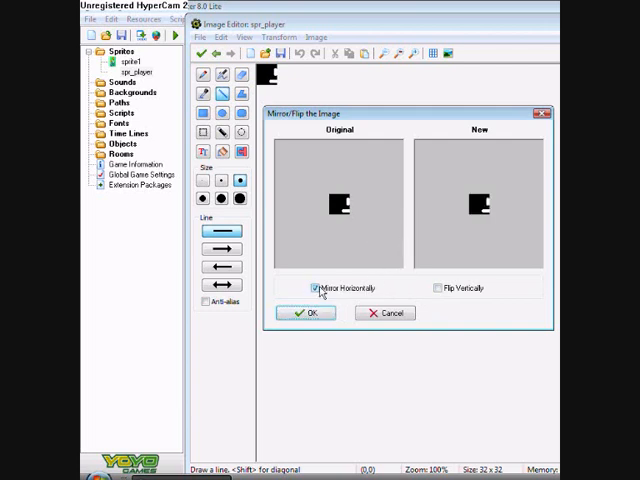
{"action": "left_click", "coordinate": [318, 288]}
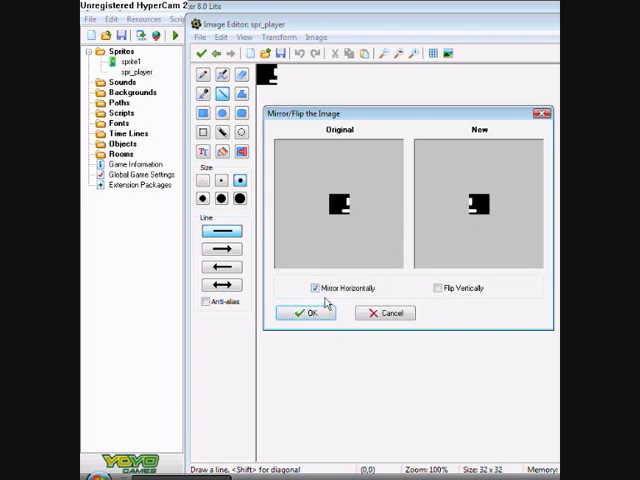
{"action": "left_click", "coordinate": [304, 312]}
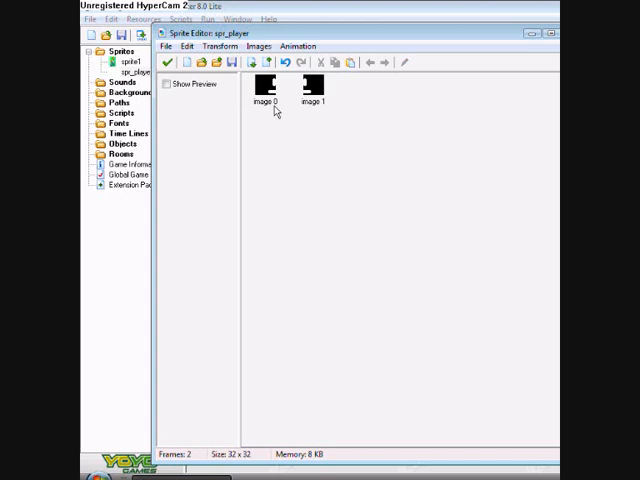
Accept the two frames (image 0, image 1) and close the Sprite Editor.
{"action": "left_click", "coordinate": [312, 88]}
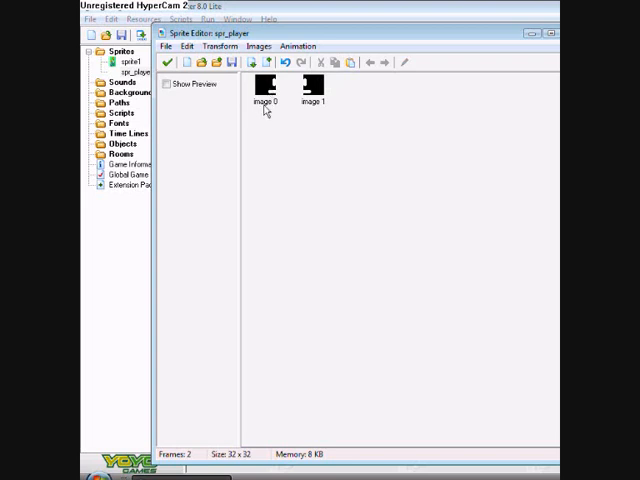
{"action": "left_click", "coordinate": [266, 88]}
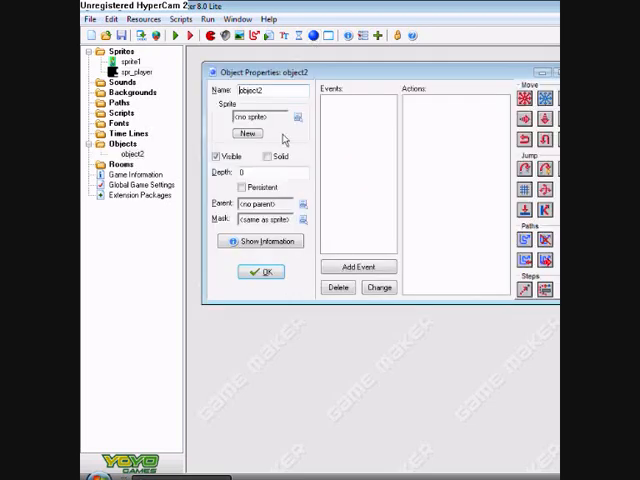
Rename the object obj_player and give its Create event a Change Sprite to spr_player, subimage 0.
{"action": "triple_click", "coordinate": [256, 88]}
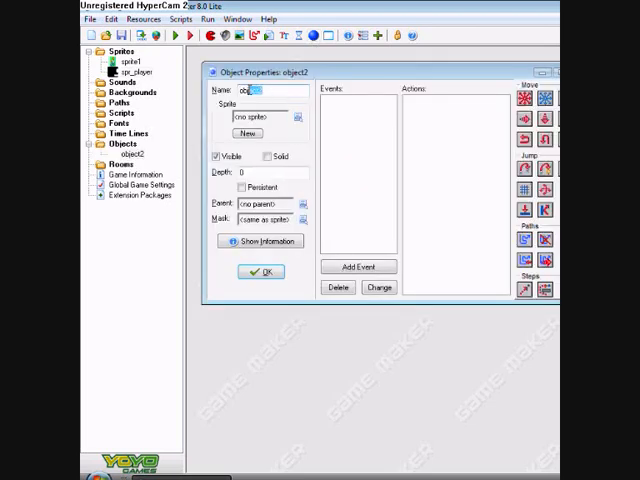
{"action": "type", "text": "obj_player"}
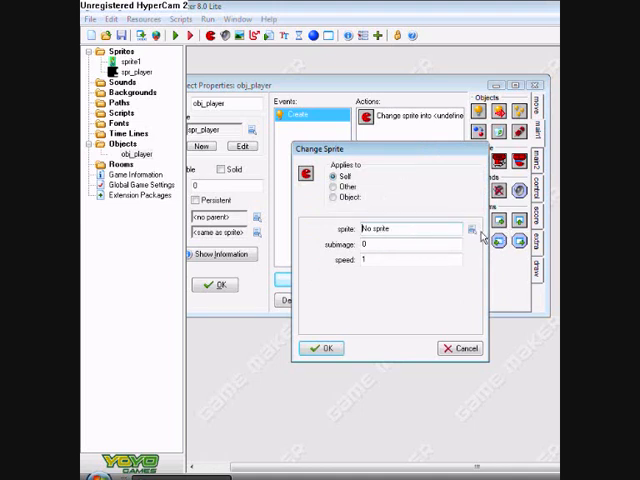
{"action": "left_click", "coordinate": [468, 228]}
{"action": "type", "text": "0"}
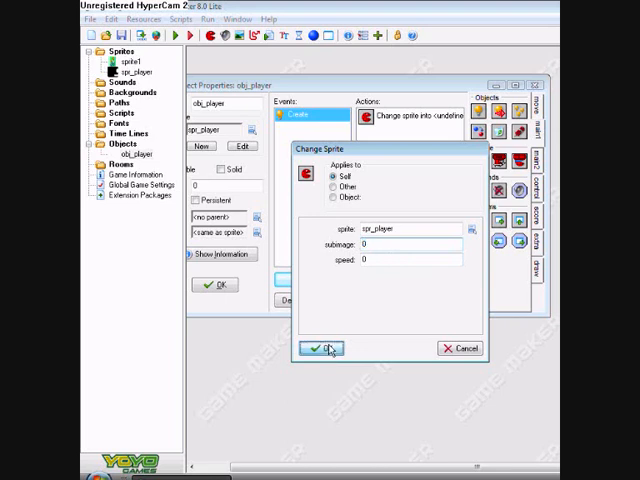
Confirm the Create action and add a Left keyboard event to obj_player.
{"action": "left_click", "coordinate": [324, 348]}
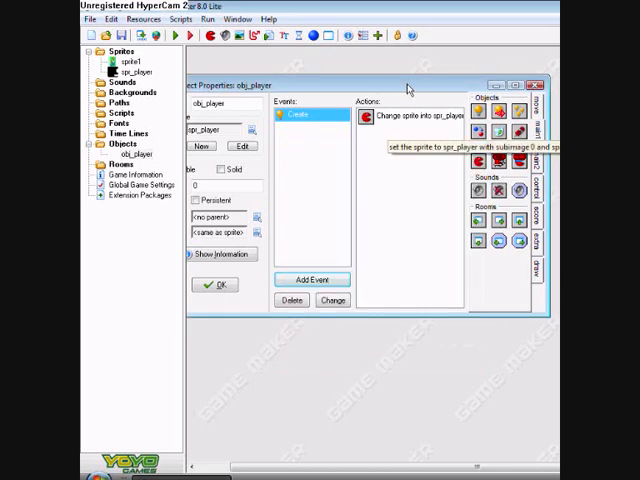
{"action": "left_click", "coordinate": [312, 280]}
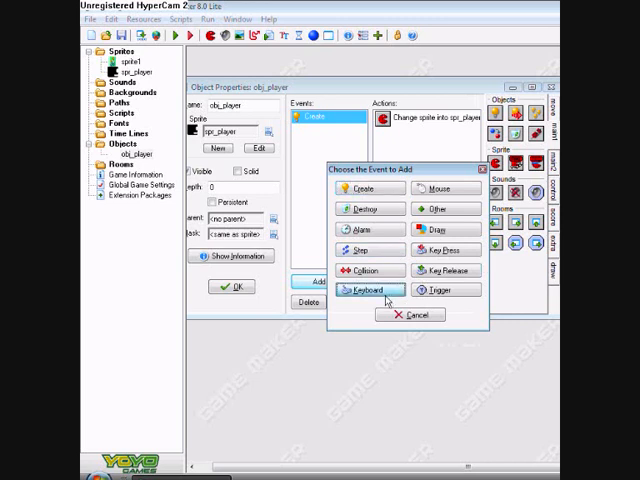
{"action": "left_click", "coordinate": [364, 288]}
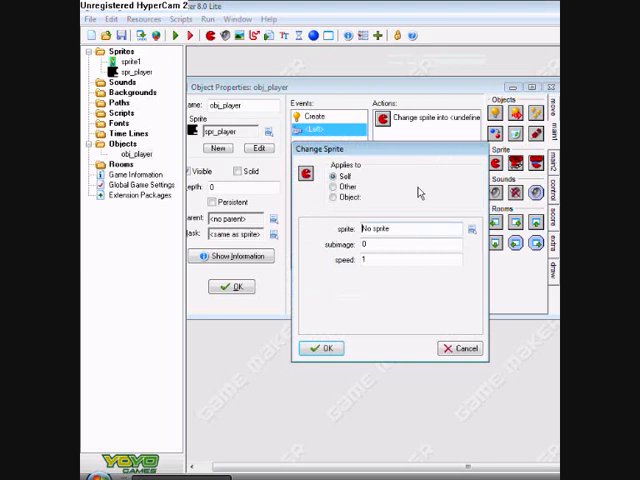
Give the Left event a Change Sprite action using spr_player and confirm it.
{"action": "left_click", "coordinate": [470, 228]}
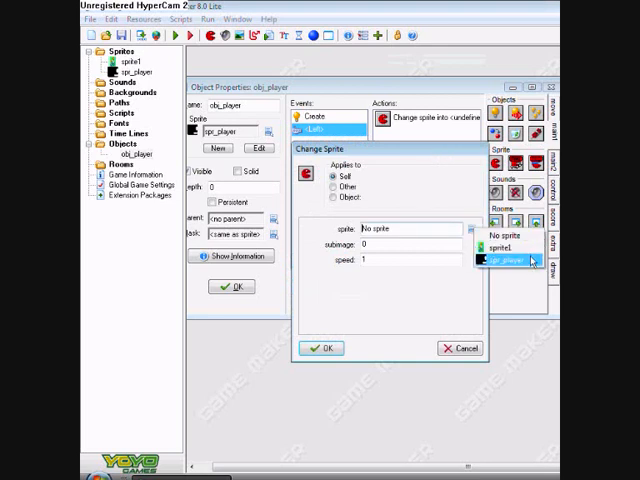
{"action": "left_click", "coordinate": [504, 260]}
{"action": "type", "text": "1"}
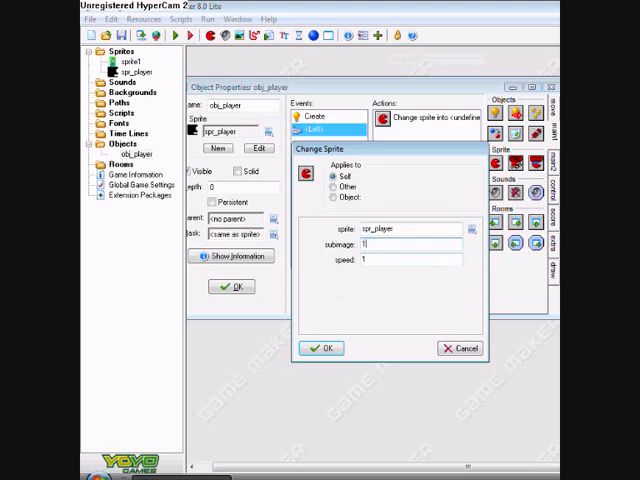
{"action": "left_click", "coordinate": [408, 260]}
{"action": "type", "text": "0"}
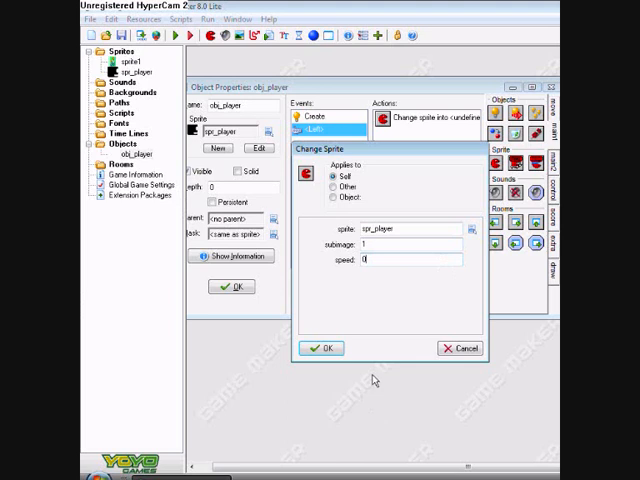
{"action": "left_click", "coordinate": [322, 348]}
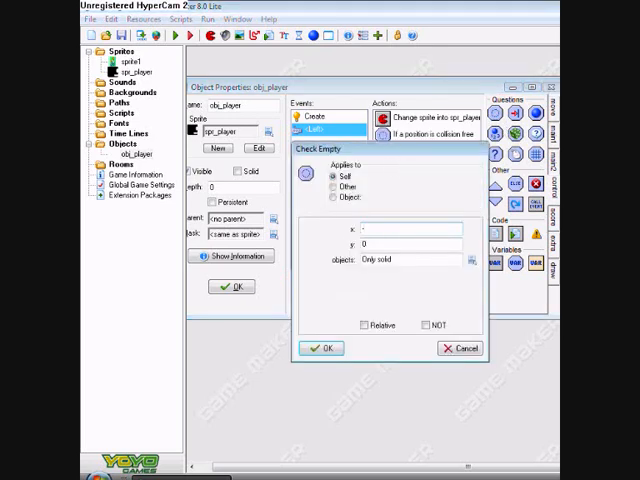
Add Check Empty at relative x -4, y 0, then Jump to Position x -4, y 0.
{"action": "type", "text": "-4"}
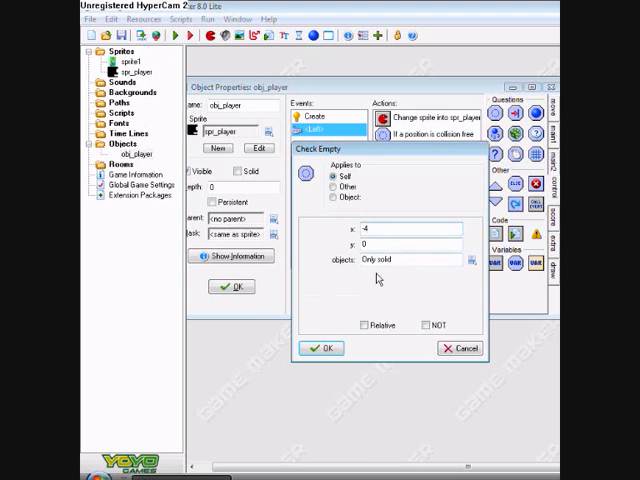
{"action": "mouse_move", "coordinate": [436, 280]}
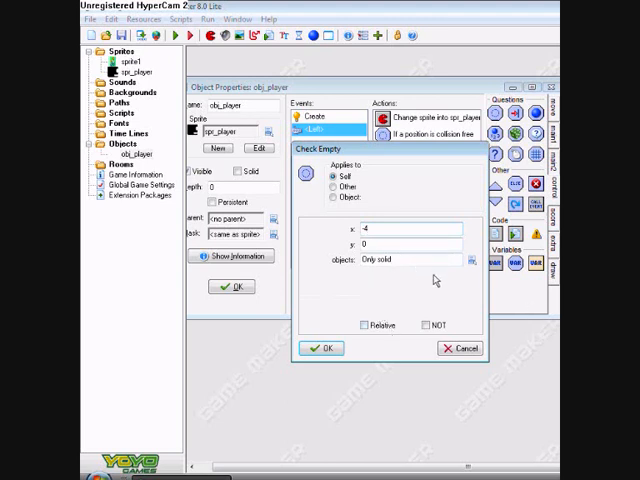
{"action": "mouse_move", "coordinate": [364, 324]}
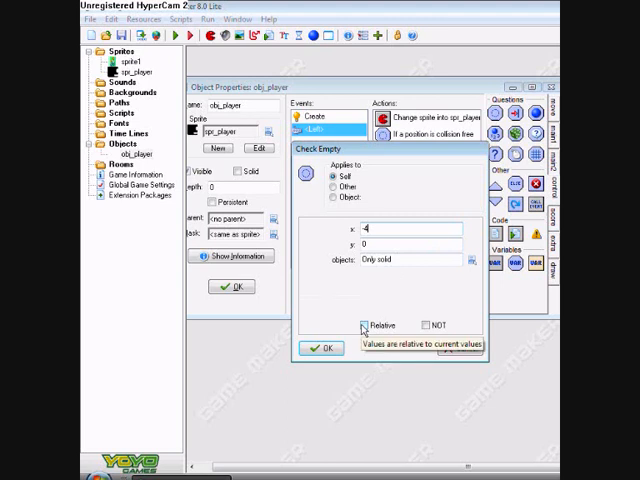
{"action": "left_click", "coordinate": [364, 324]}
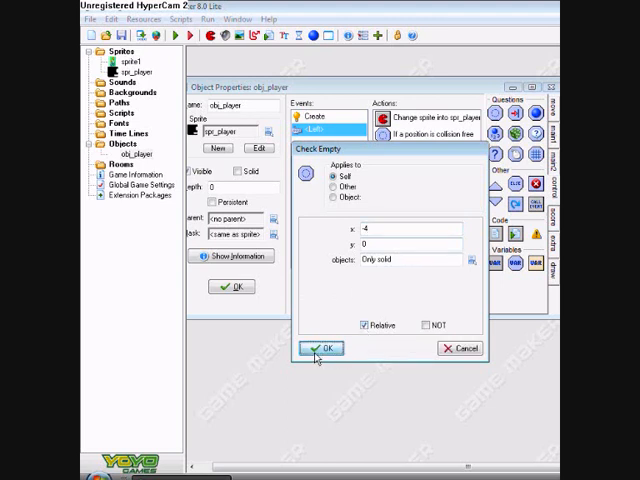
{"action": "left_click", "coordinate": [322, 348]}
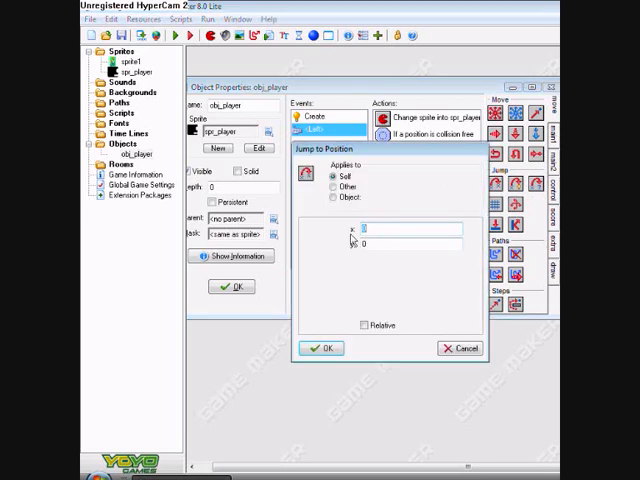
{"action": "type", "text": "-4"}
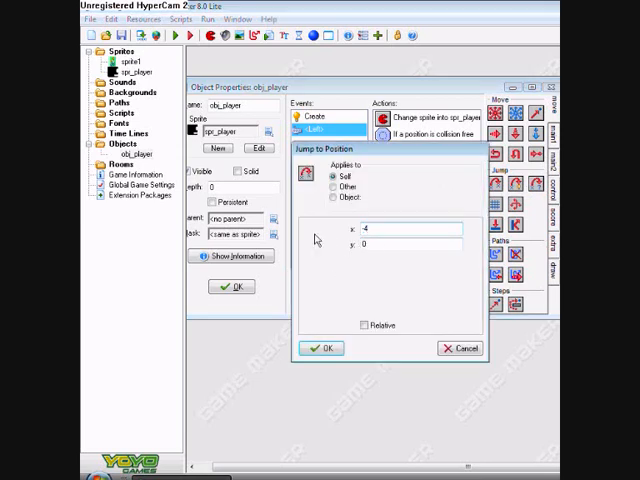
{"action": "left_click", "coordinate": [322, 348]}
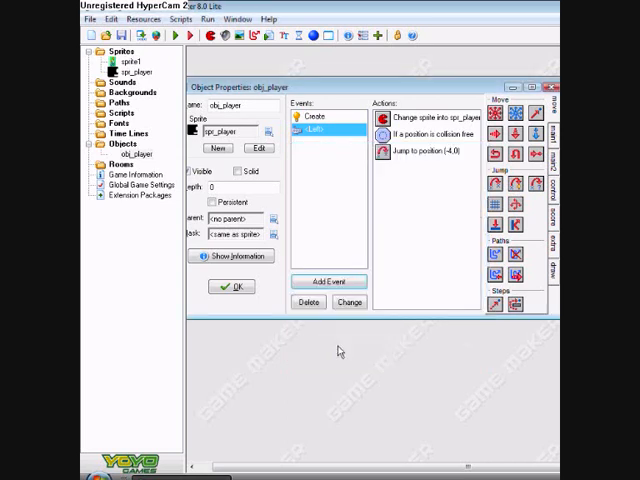
Add a <Right> keyboard event with a Change Sprite action to spr_player.
{"action": "left_click", "coordinate": [328, 280]}
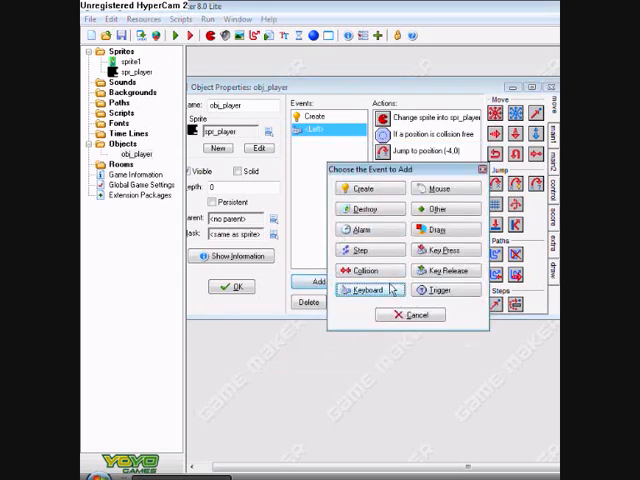
{"action": "left_click", "coordinate": [364, 290]}
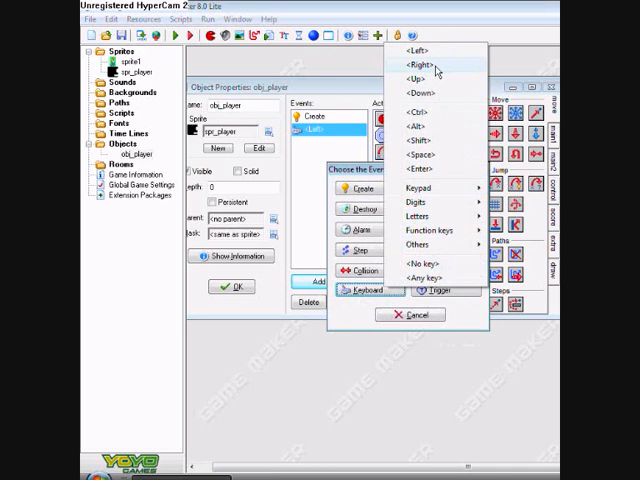
{"action": "left_click", "coordinate": [412, 64]}
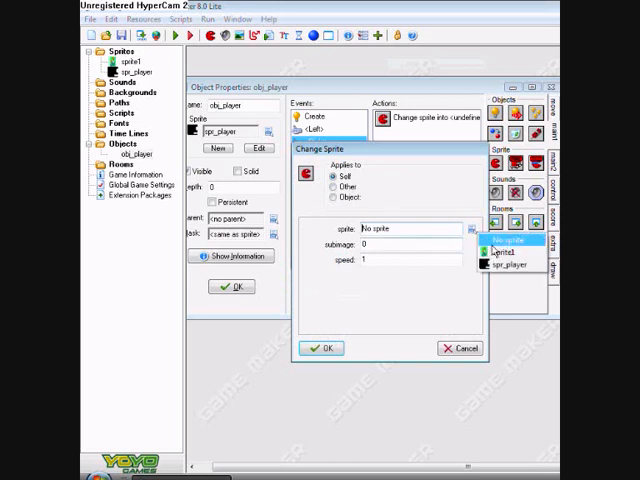
{"action": "left_click", "coordinate": [518, 264]}
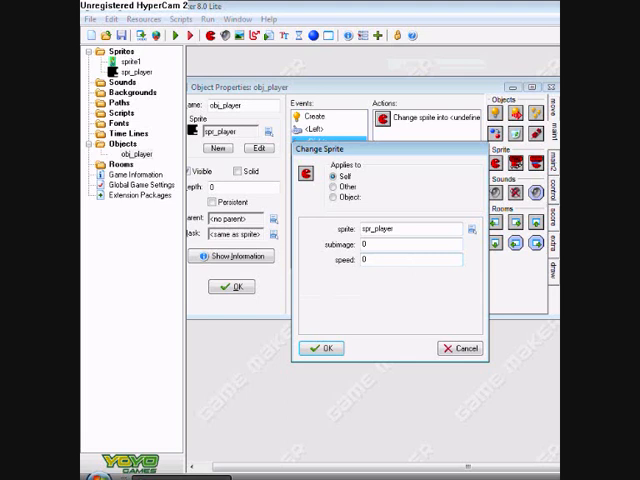
{"action": "left_click", "coordinate": [320, 348]}
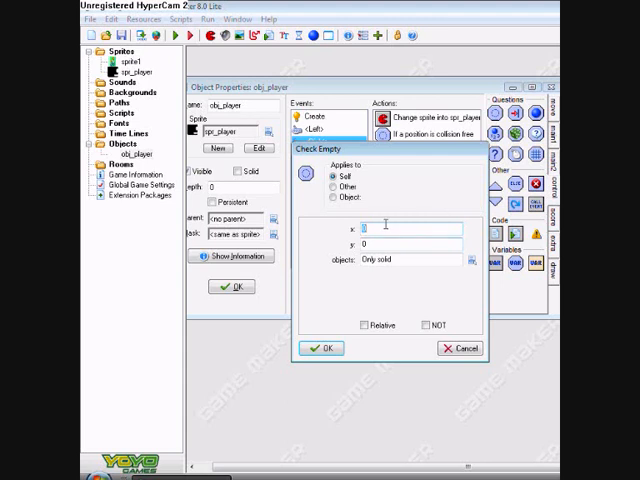
Add a Check Empty action at x 4, y 0 with Relative ticked.
{"action": "type", "text": "4"}
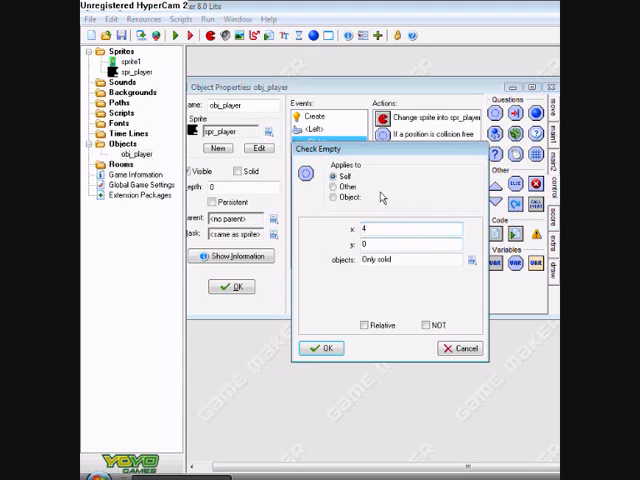
{"action": "left_click", "coordinate": [366, 324]}
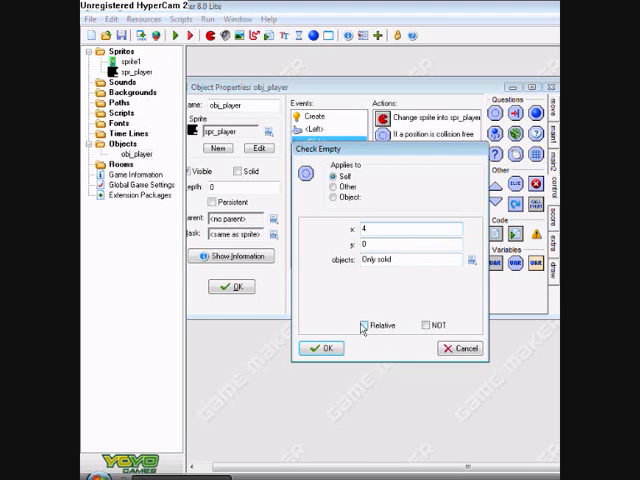
{"action": "left_click", "coordinate": [364, 324]}
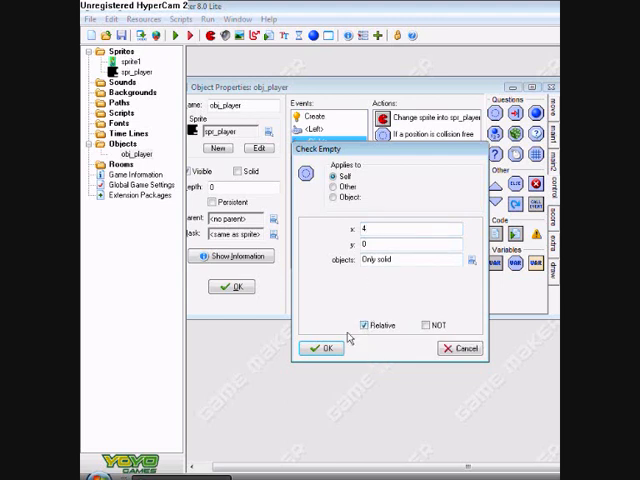
{"action": "left_click", "coordinate": [322, 348]}
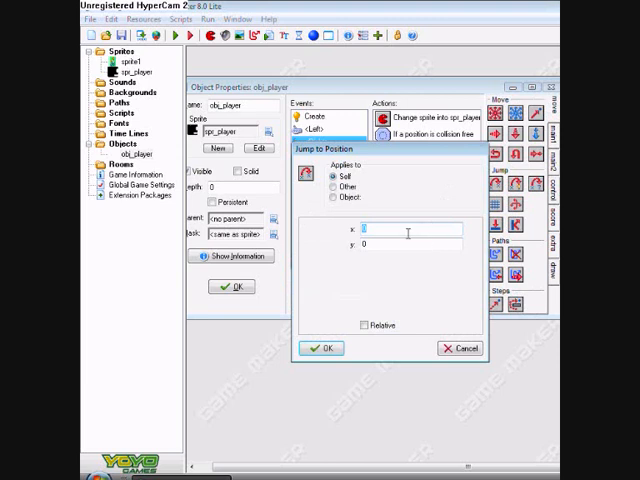
Add a relative Jump to Position at x 4, y 0.
{"action": "type", "text": "4"}
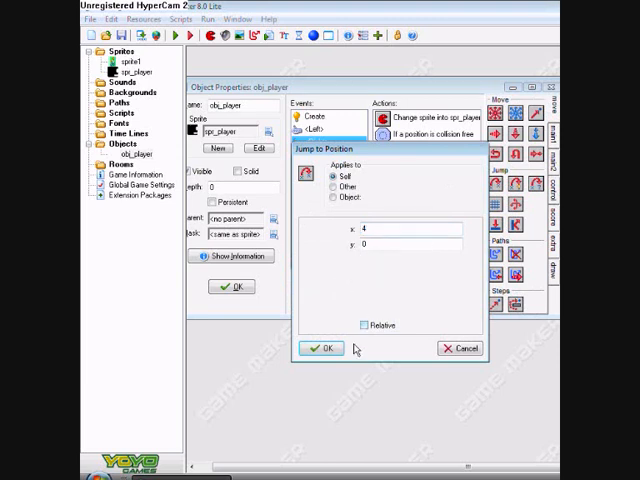
{"action": "left_click", "coordinate": [360, 324]}
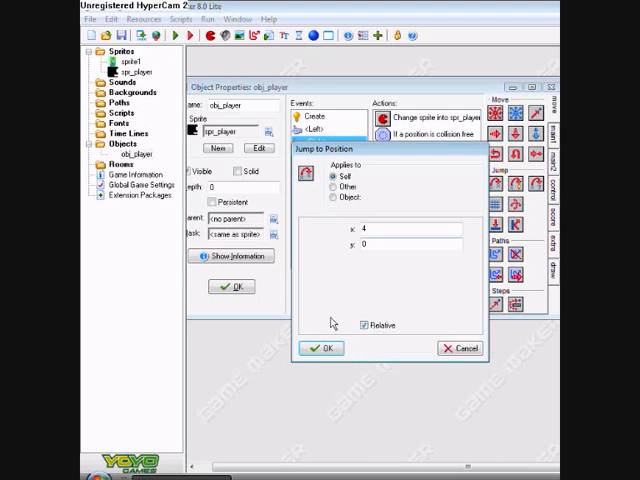
{"action": "left_click", "coordinate": [322, 348]}
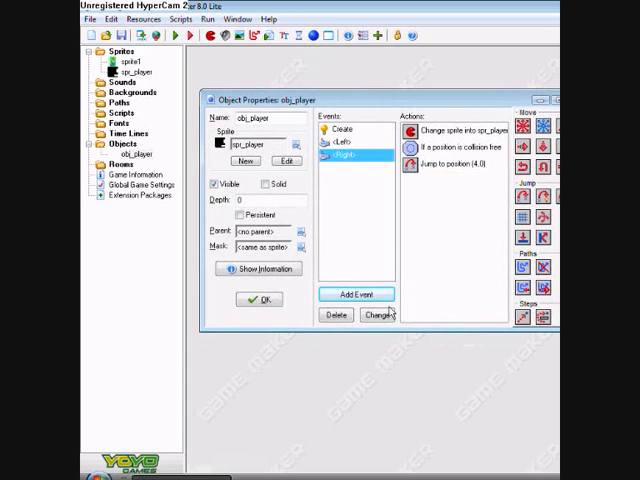
{"action": "mouse_move", "coordinate": [380, 264]}
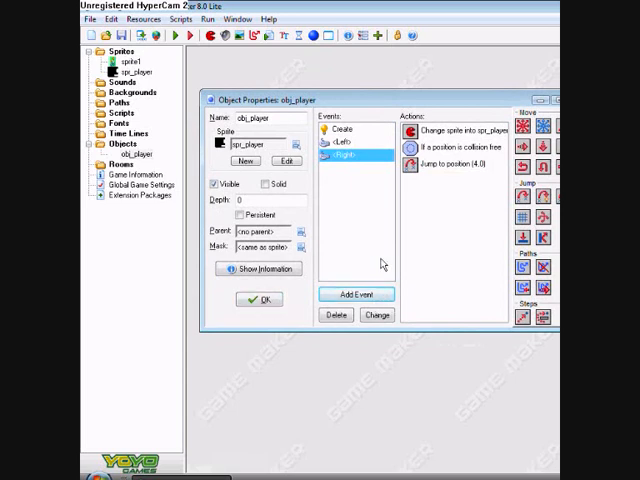
Confirm the player object's properties, add a room, and run the game.
{"action": "left_click", "coordinate": [258, 300]}
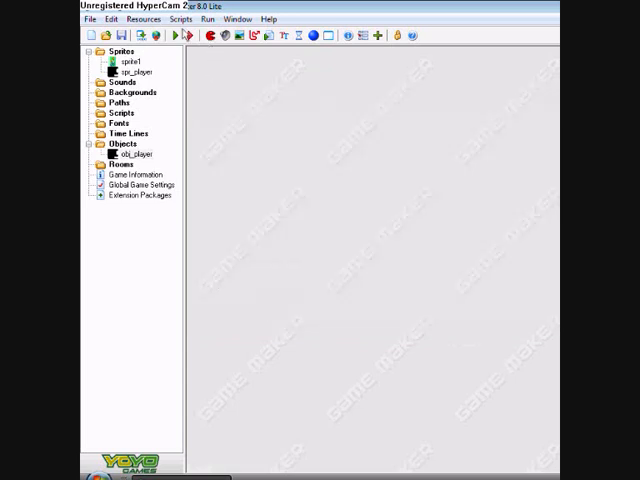
{"action": "left_click", "coordinate": [192, 36]}
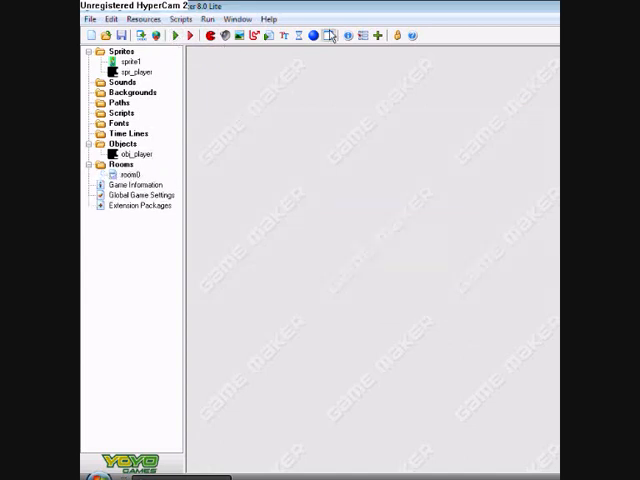
{"action": "double_click", "coordinate": [122, 174]}
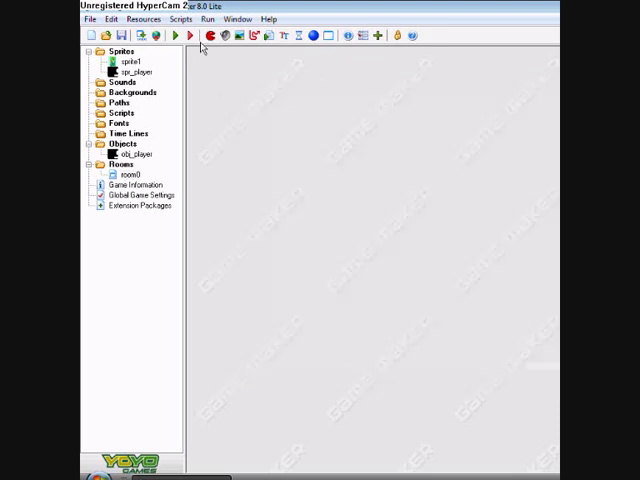
{"action": "left_click", "coordinate": [176, 36]}
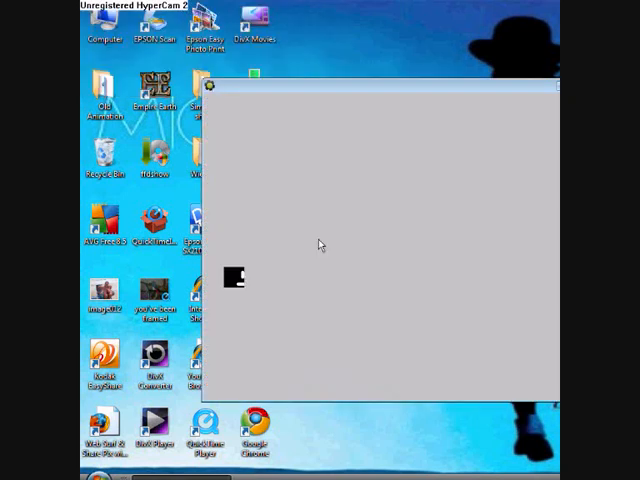
Move the black player square rightward across the running game window.
{"action": "left_click_drag", "start_coordinate": [236, 276], "coordinate": [364, 278]}
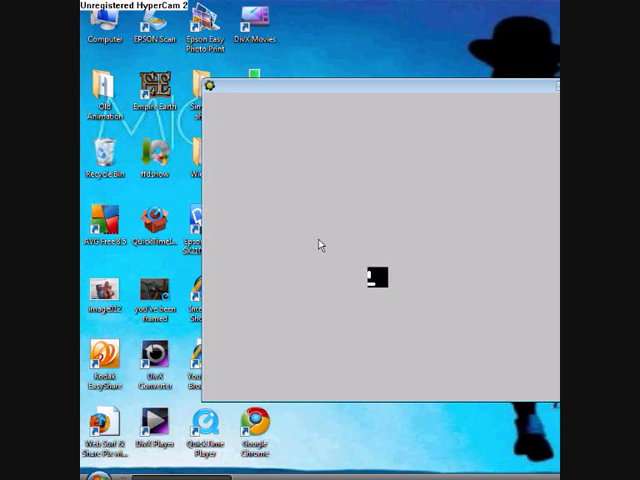
{"action": "mouse_move", "coordinate": [324, 226]}
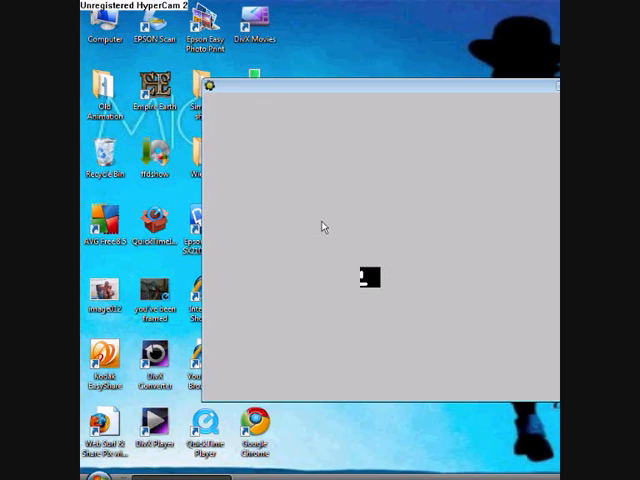